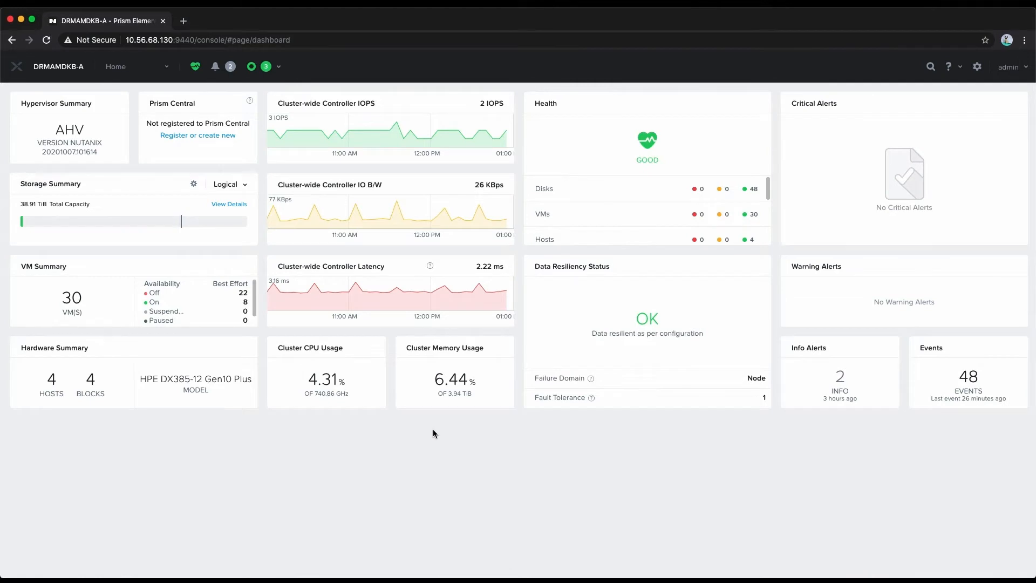
pyautogui.moveTo(117, 115)
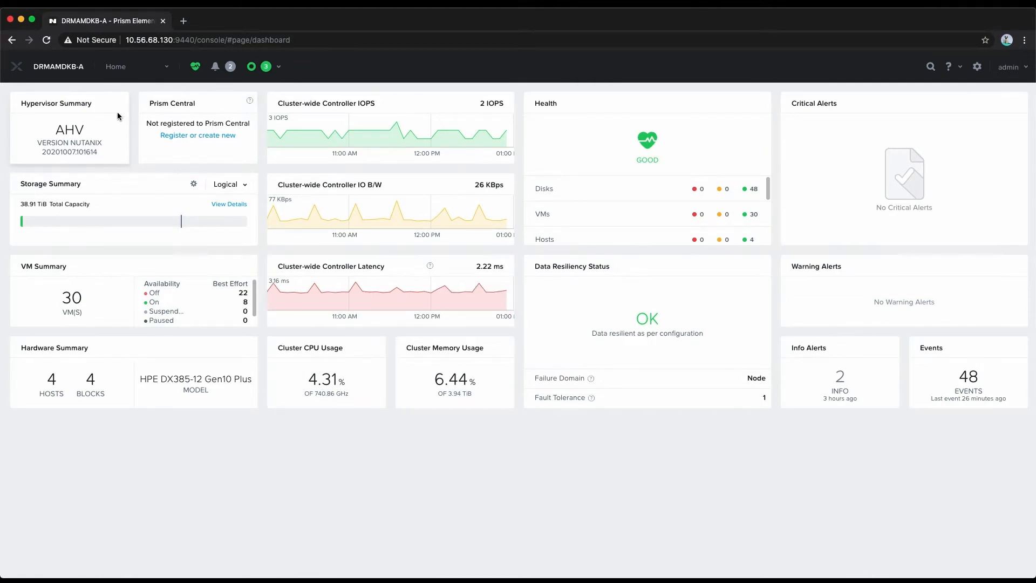
# Switch from the Home dashboard to the VM page listing the cluster's virtual machines.
pyautogui.click(138, 66)
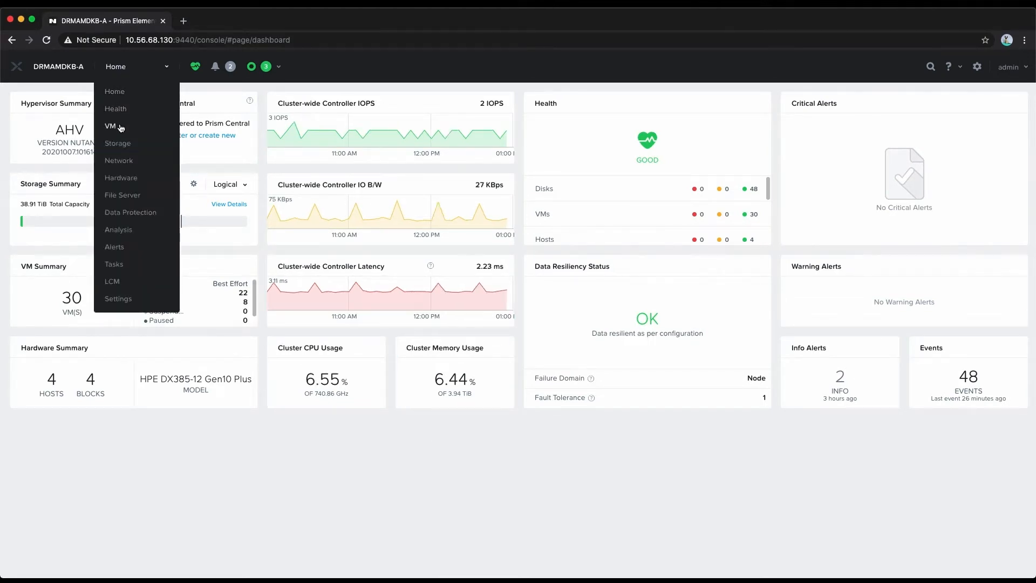
pyautogui.click(112, 127)
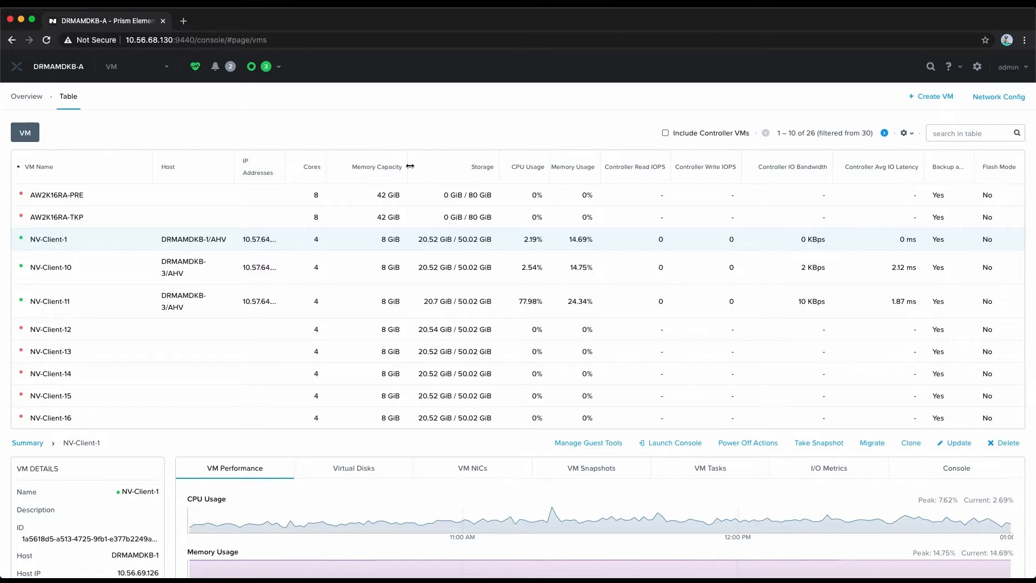
pyautogui.moveTo(741, 121)
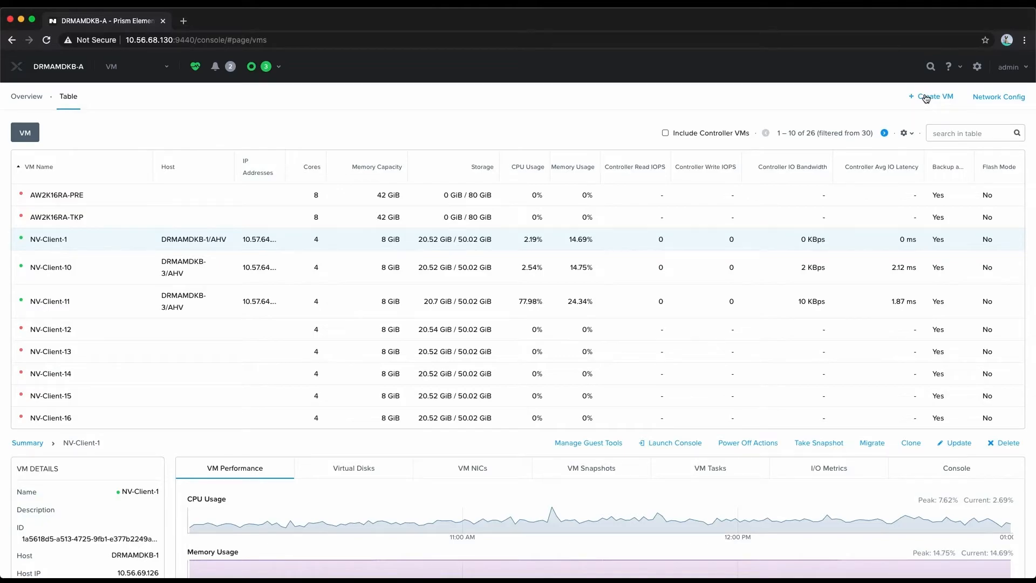
# Start a new VM named 'multi gpu' and enter 8 GiB of memory.
pyautogui.click(933, 97)
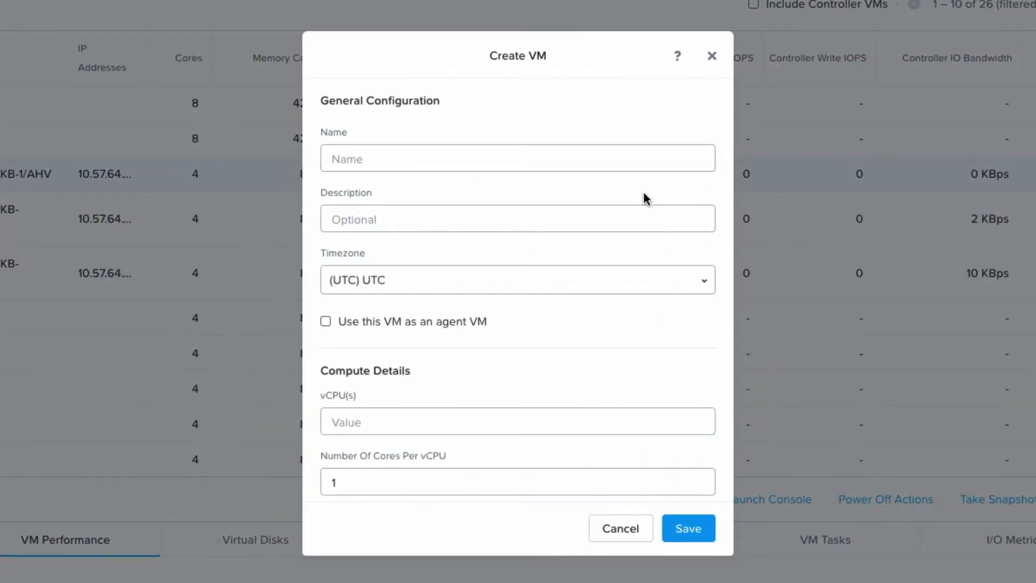
pyautogui.write('my')
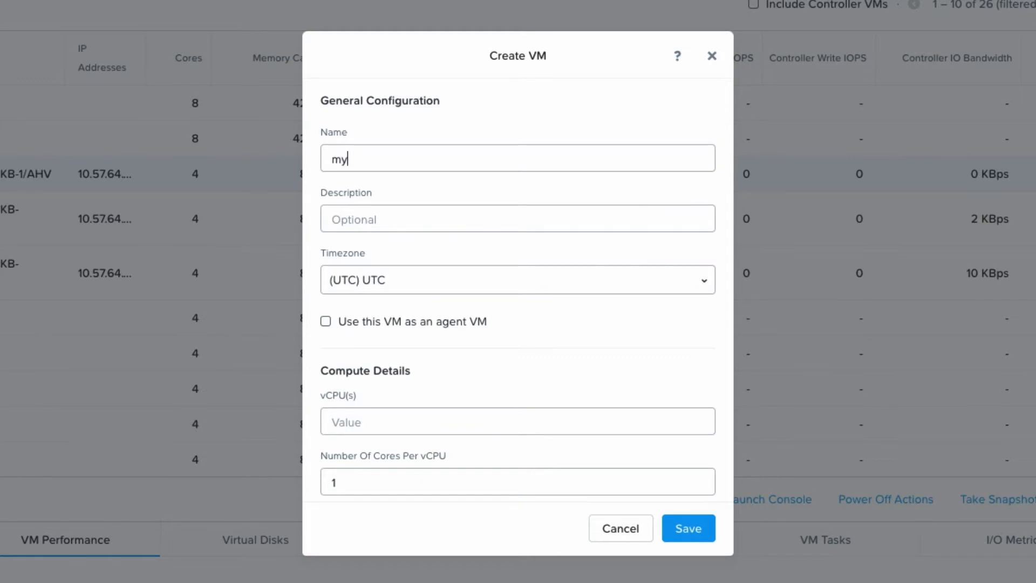
pyautogui.write('ulti gpu')
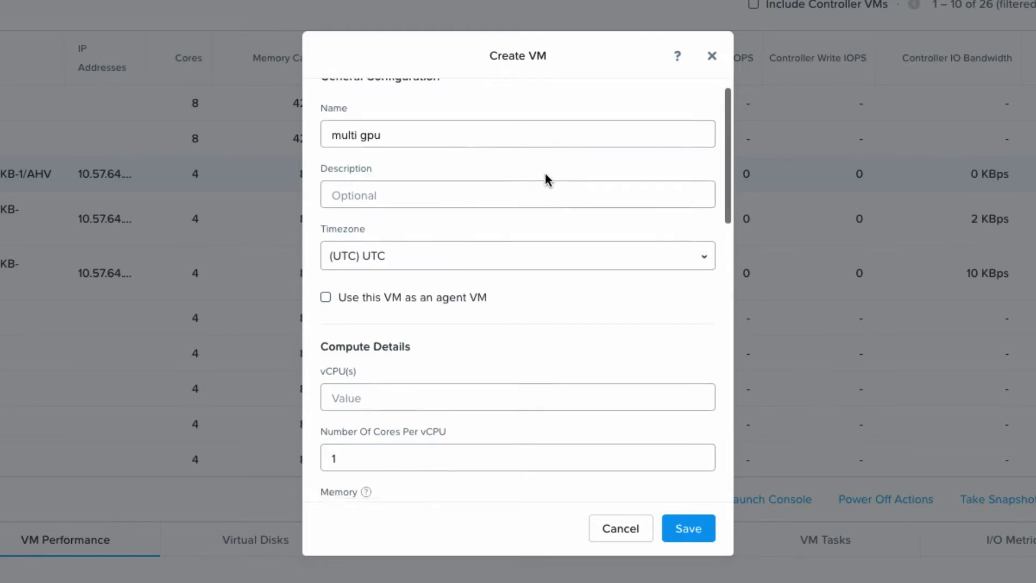
pyautogui.scroll(-3)
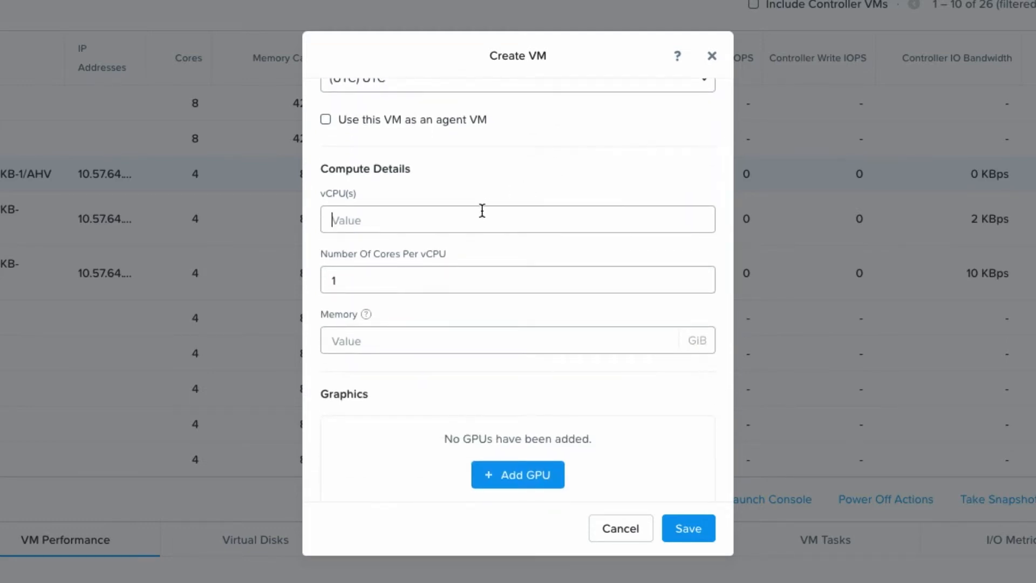
pyautogui.write('8')
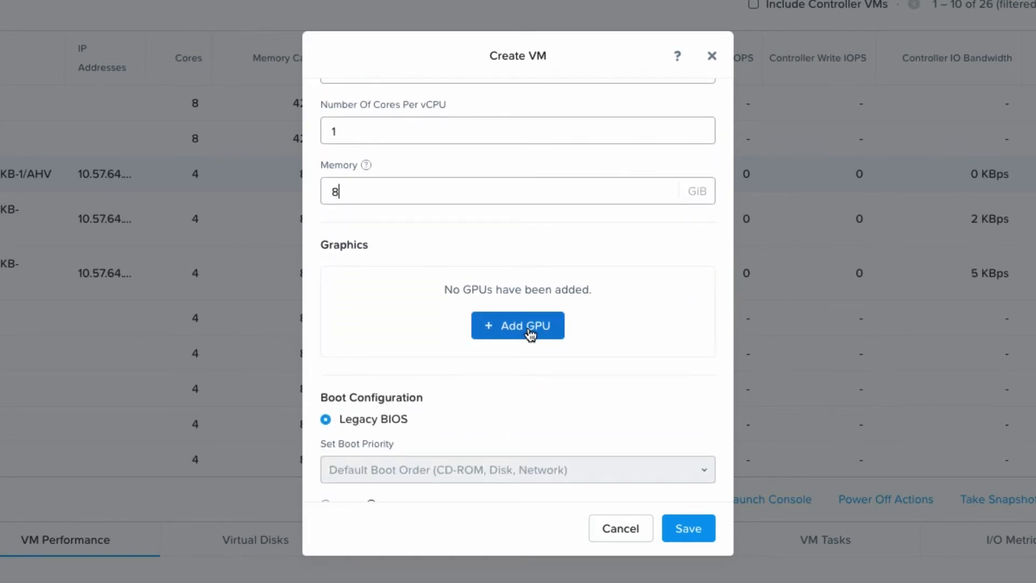
# Open the Add GPU dialog from the Graphics section of the new VM.
pyautogui.click(518, 325)
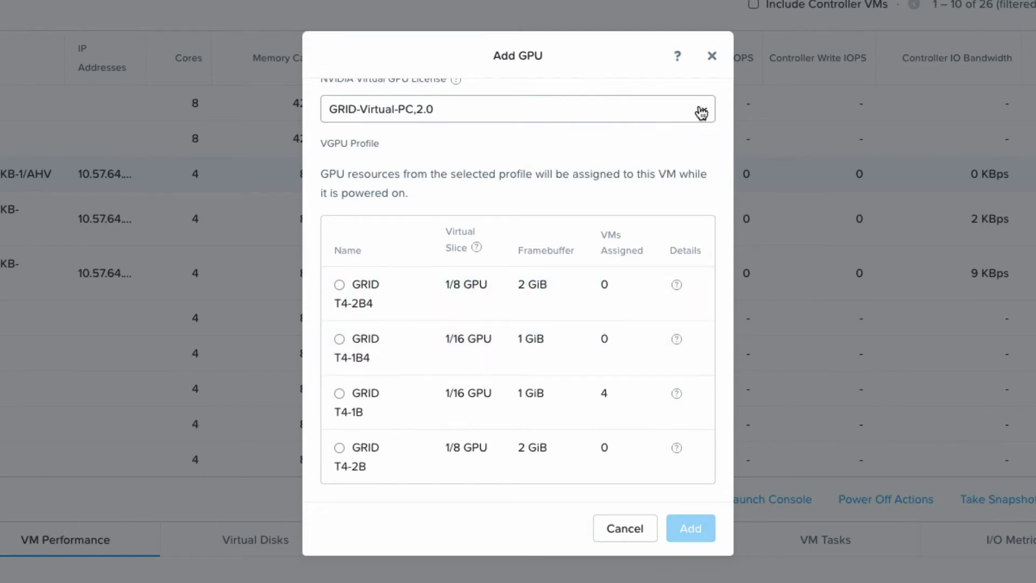
# Add a GRID T4-16Q vGPU profile and accept the driver warning.
pyautogui.click(518, 109)
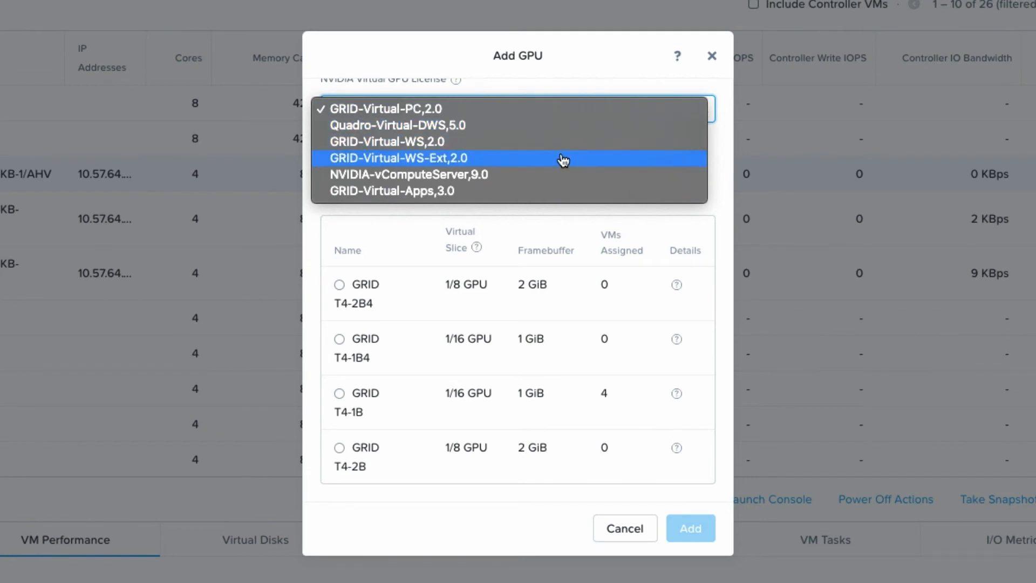
pyautogui.moveTo(551, 146)
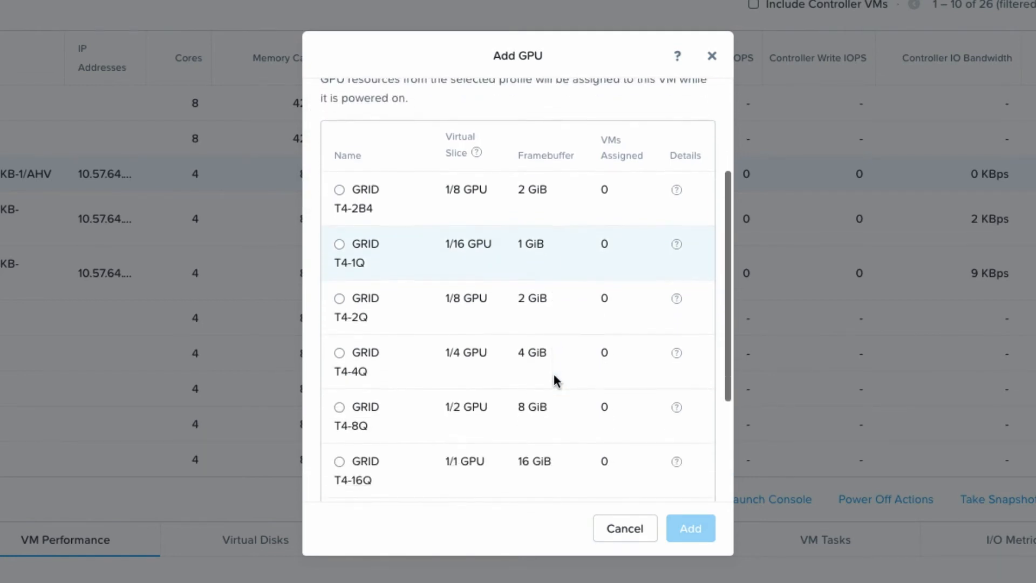
pyautogui.scroll(-3)
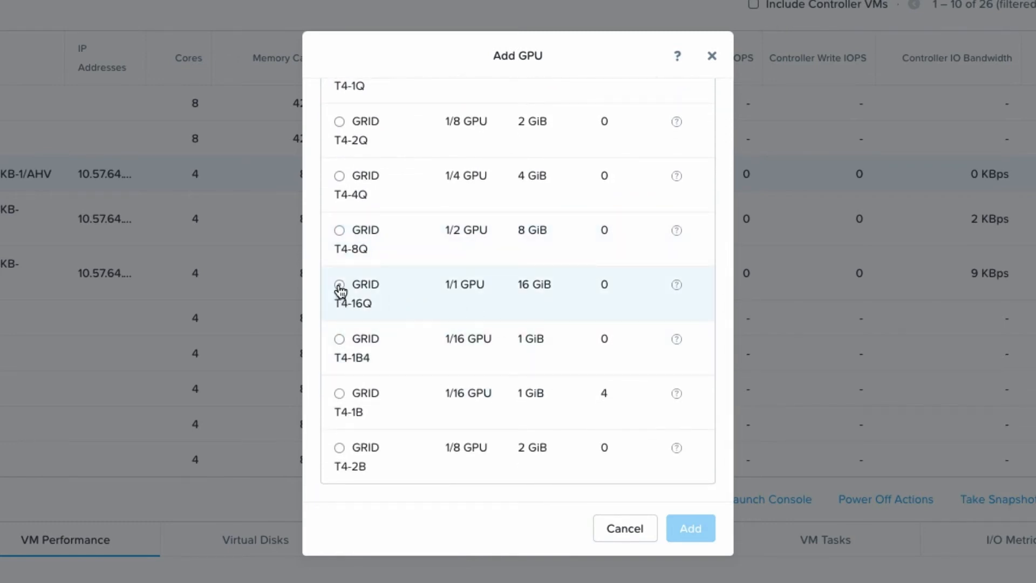
pyautogui.click(339, 284)
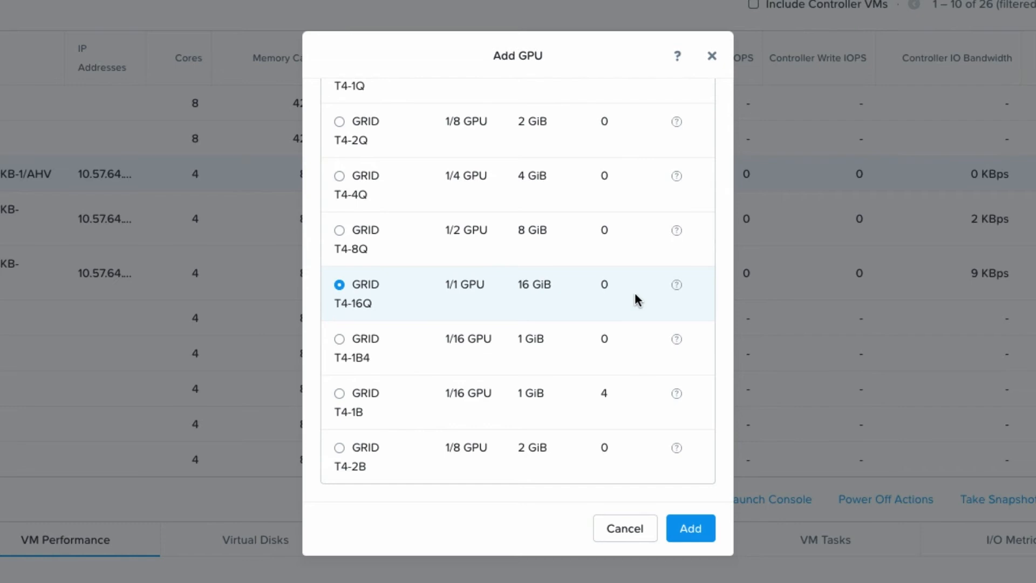
pyautogui.click(690, 527)
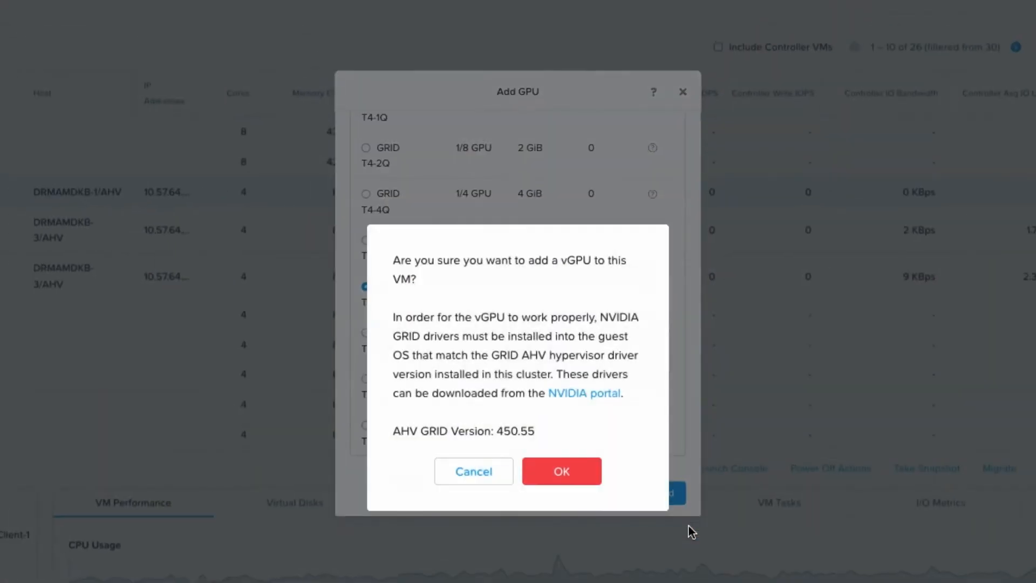
pyautogui.click(561, 471)
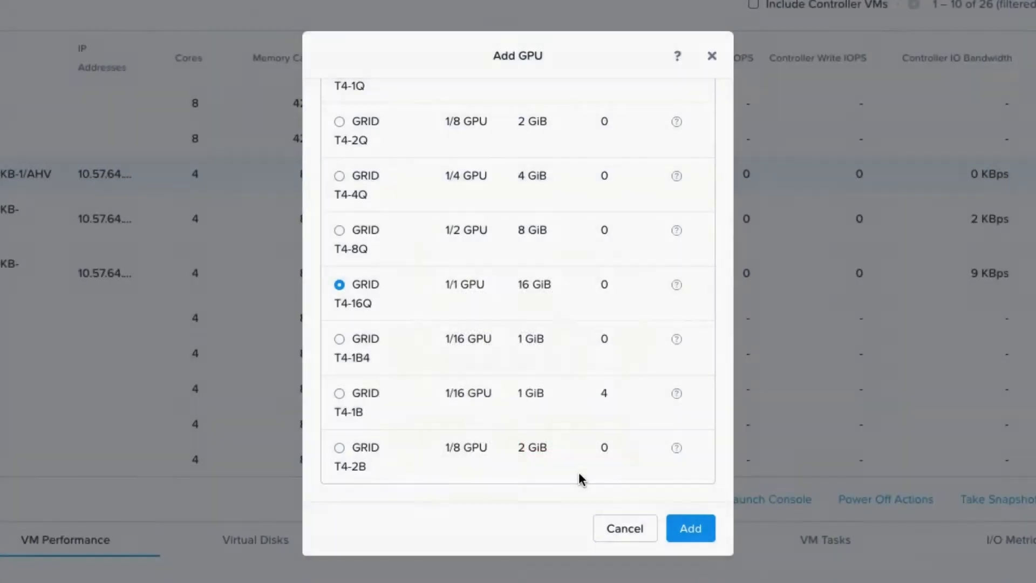
pyautogui.click(690, 528)
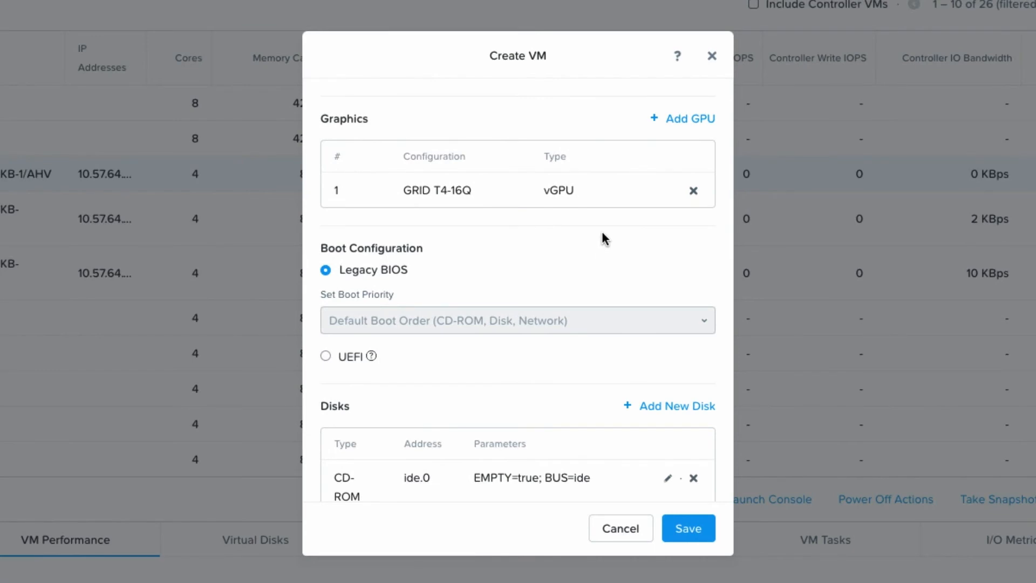
pyautogui.moveTo(693, 126)
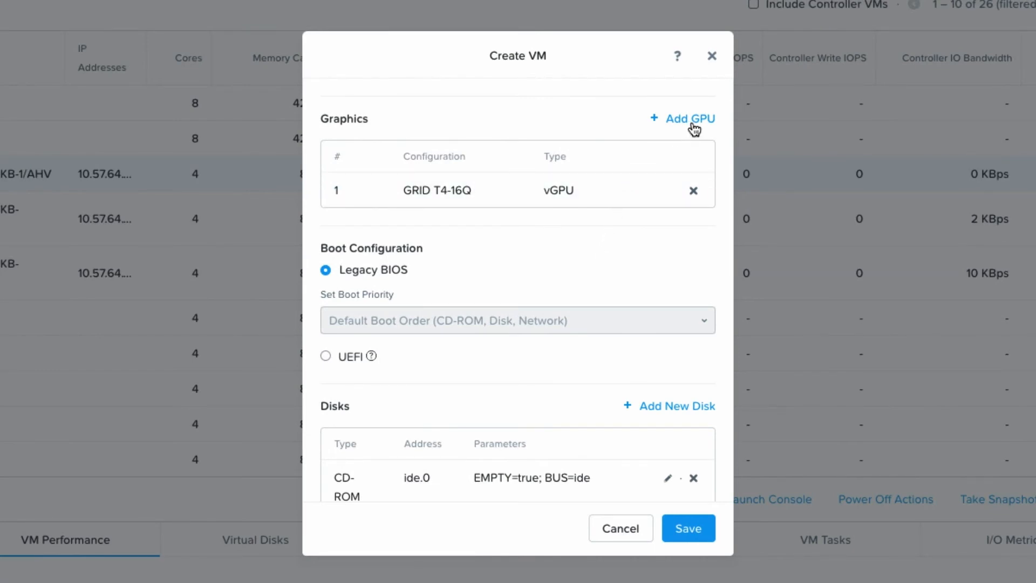
pyautogui.moveTo(699, 124)
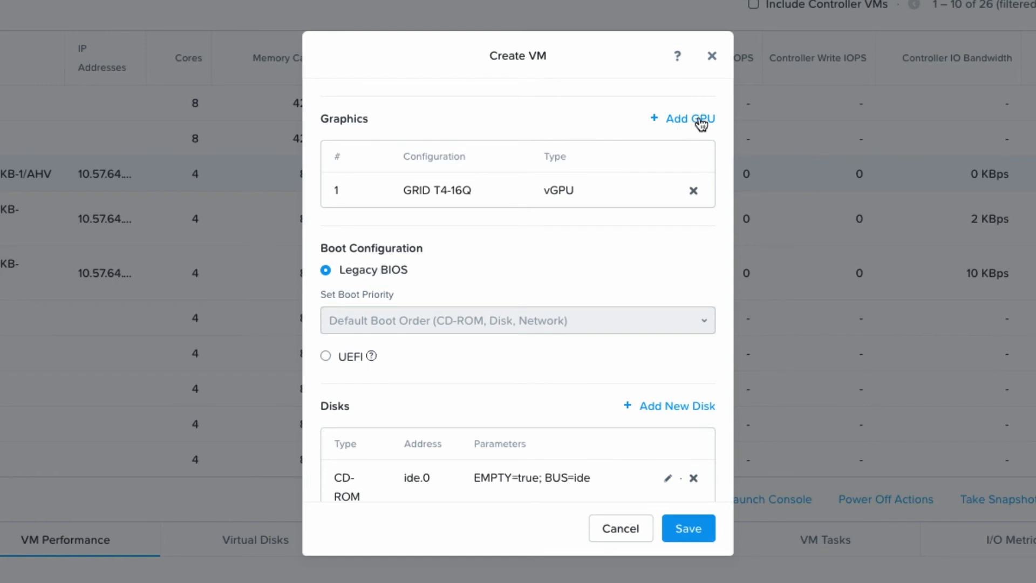
# Open a second Add GPU dialog with GRID T4-16Q preselected.
pyautogui.click(689, 119)
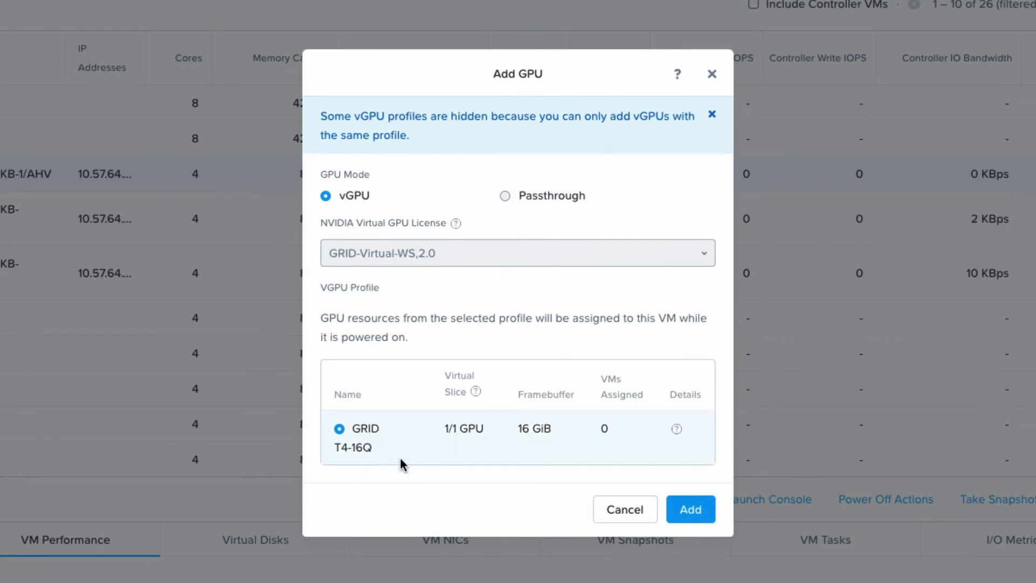
# Add the second GRID T4-16Q vGPU to the multi gpu VM.
pyautogui.click(690, 509)
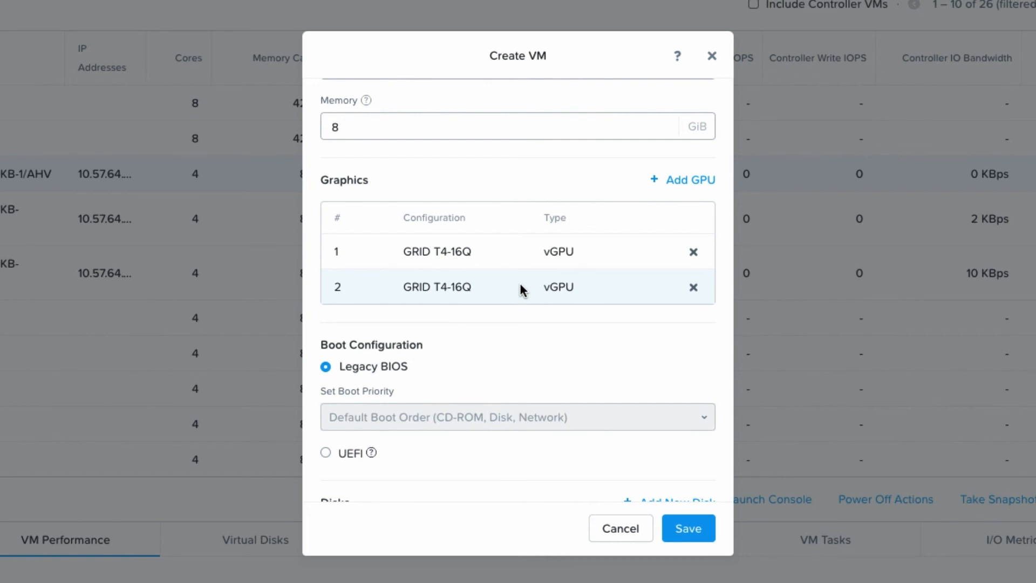
pyautogui.moveTo(533, 306)
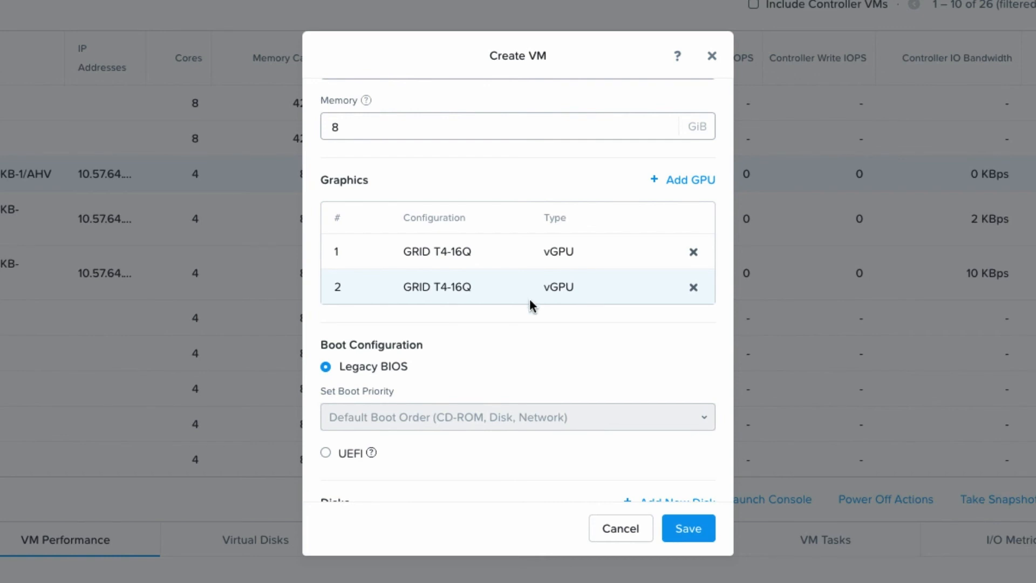